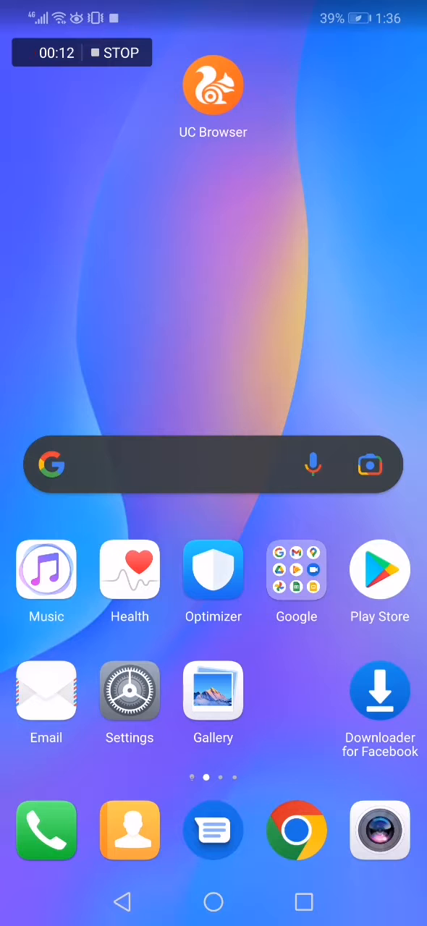
# Step: Launch UC Browser from the home screen to reach its start page
pyautogui.click(212, 84)
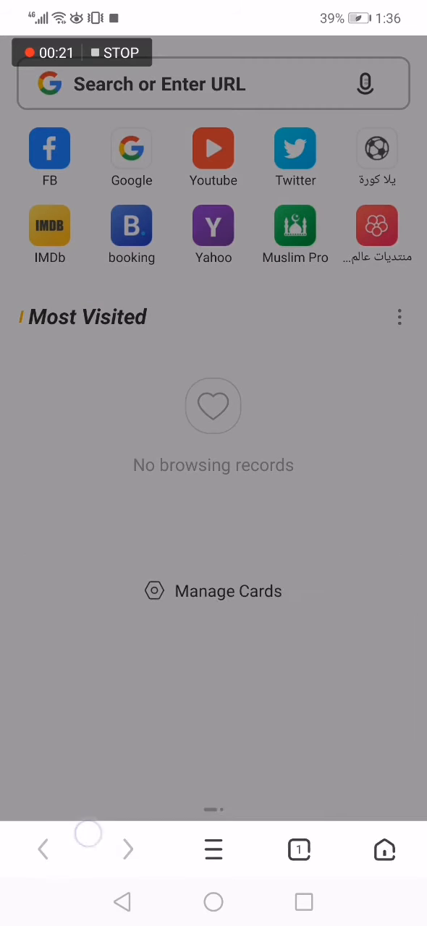
# Step: Go into UC Browser's settings and reach the Add-ons page
pyautogui.click(213, 849)
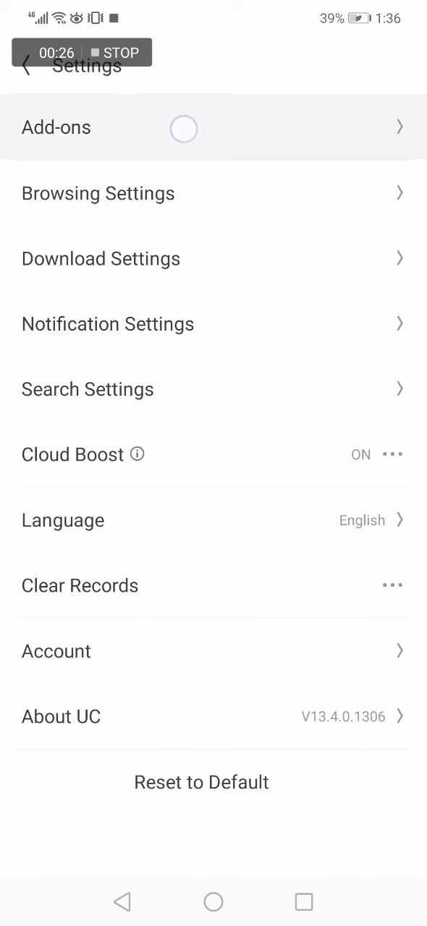
pyautogui.click(55, 127)
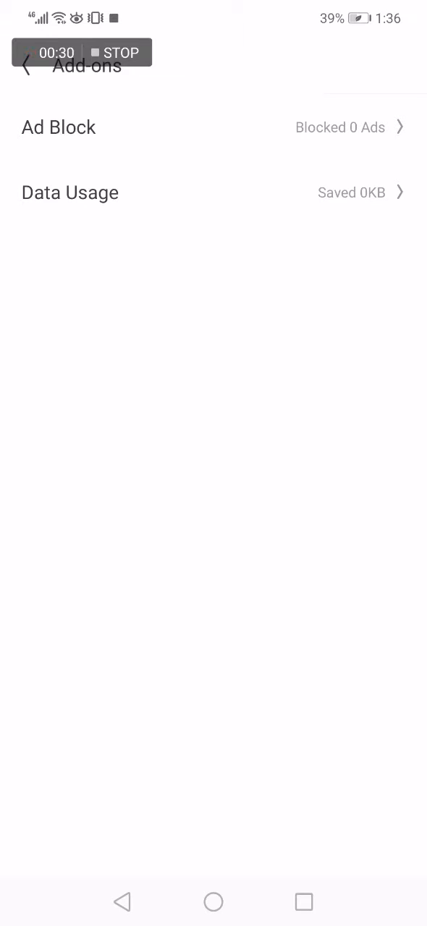
# Step: Enter the Adblock page and switch the Ad Blocker toggle off
pyautogui.click(58, 127)
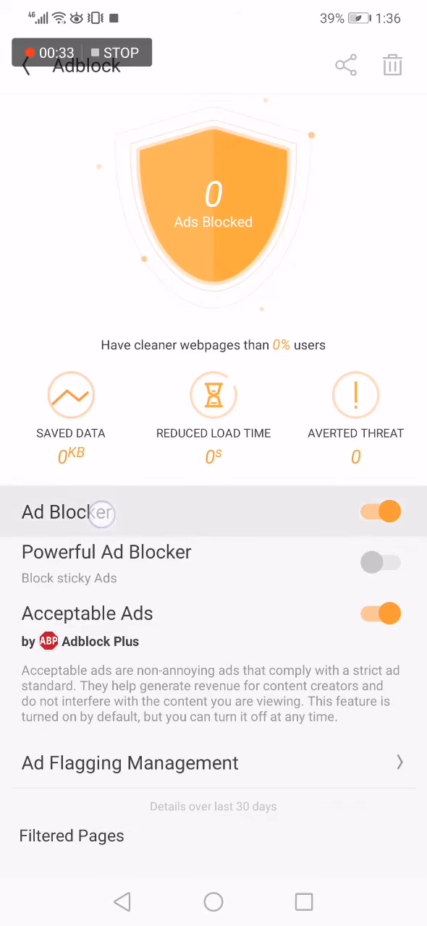
pyautogui.click(379, 513)
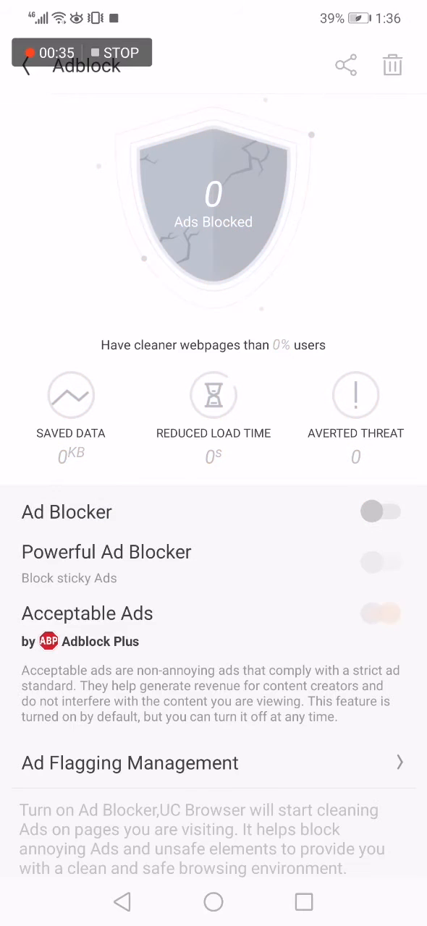